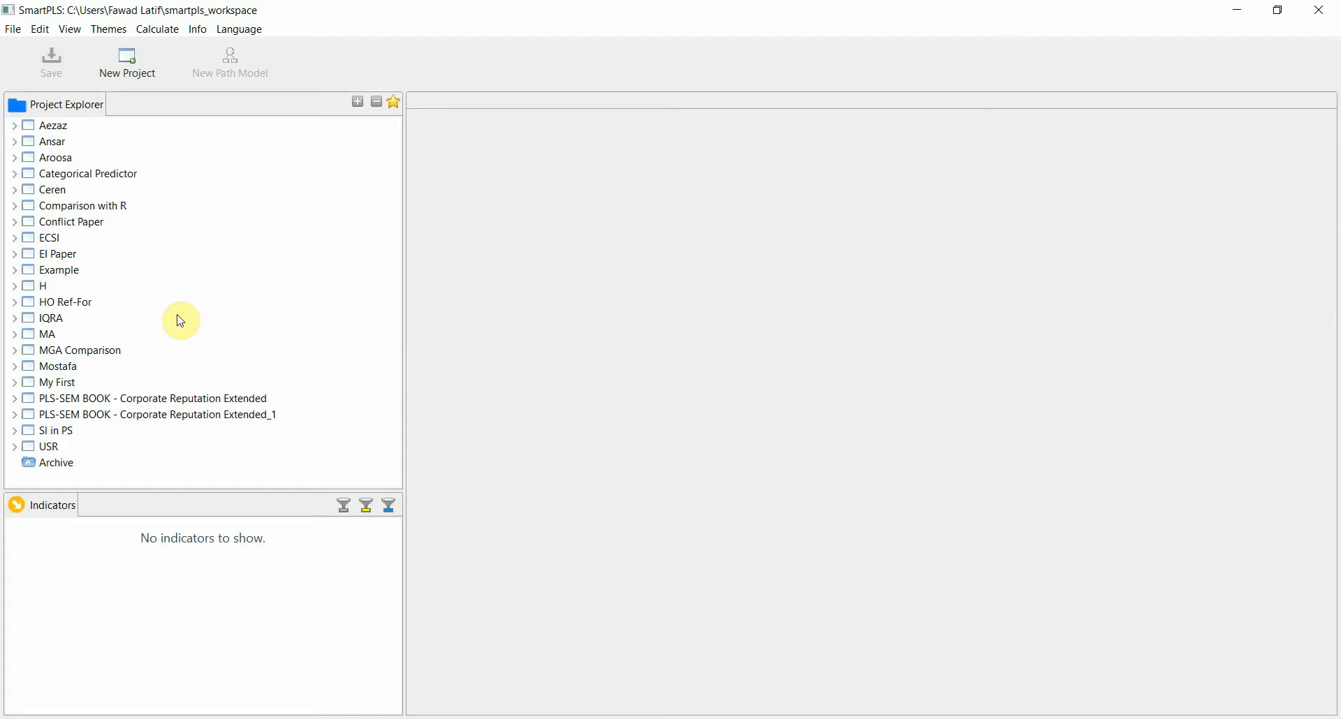
{"action": "mouse_move", "coordinate": [161, 68]}
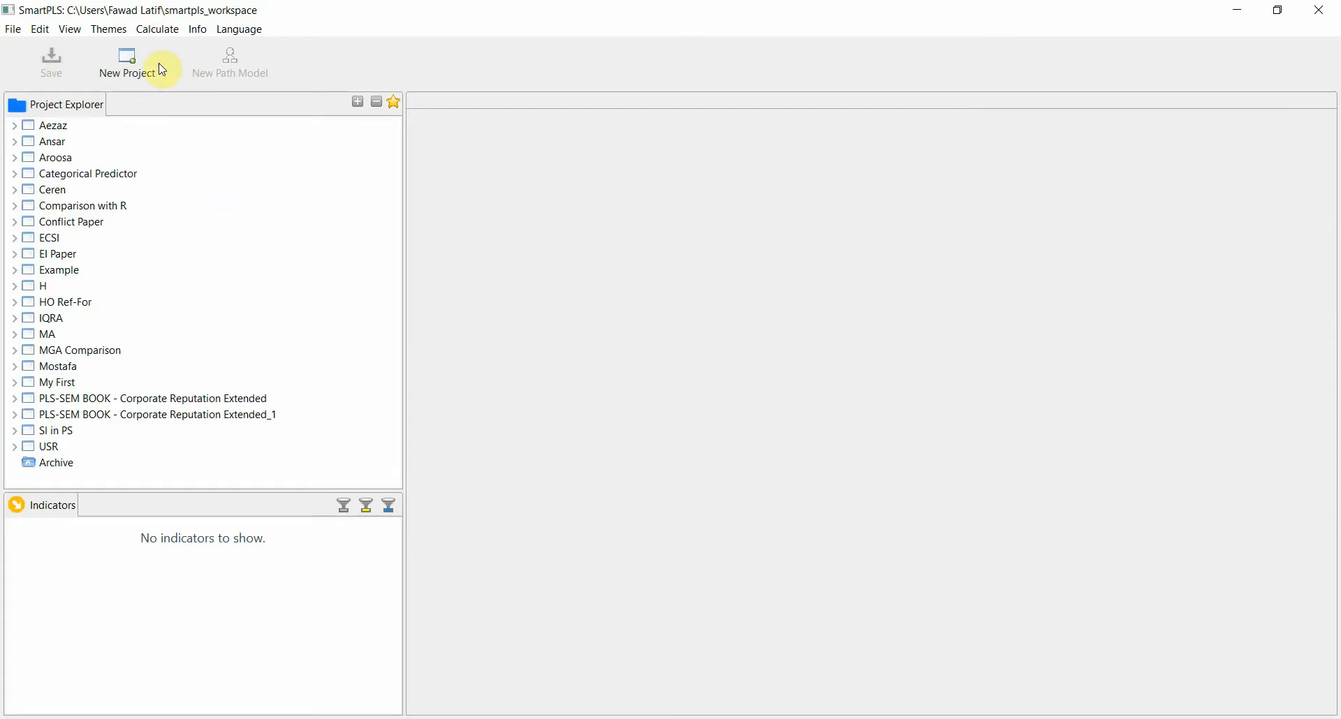
{"action": "mouse_move", "coordinate": [288, 57]}
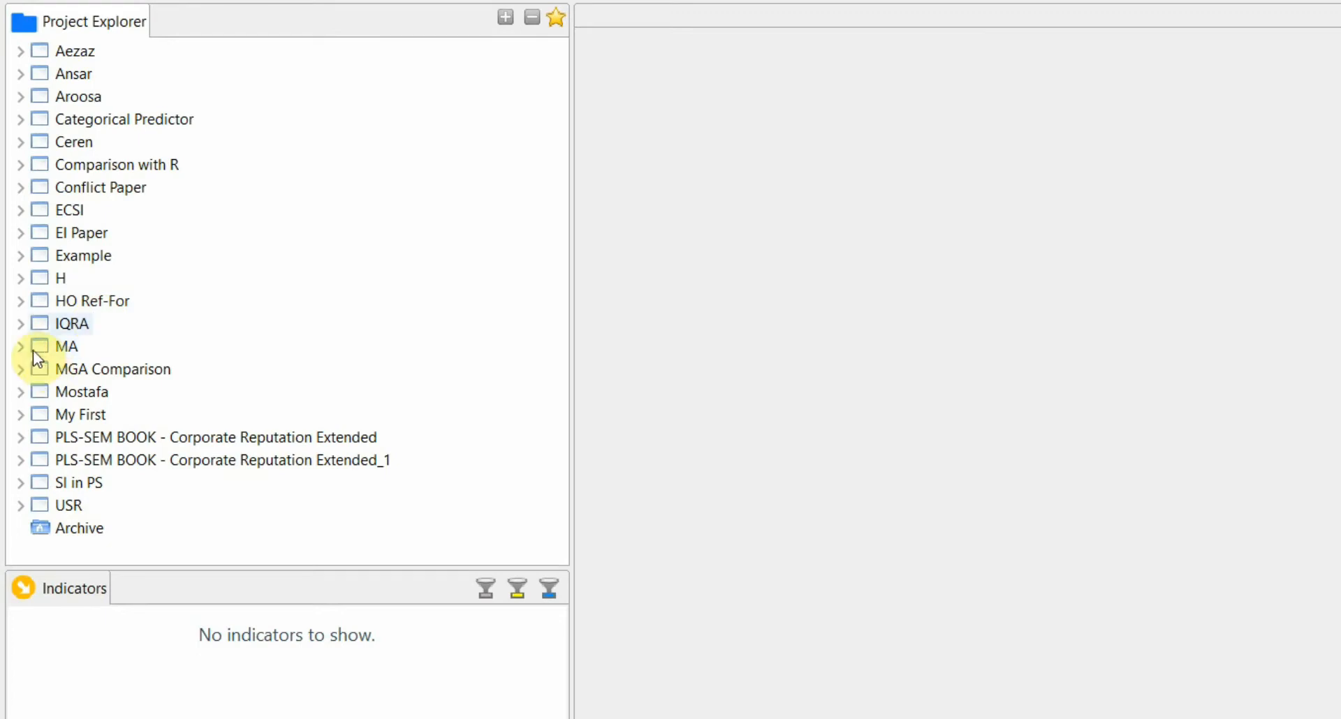
{"action": "mouse_move", "coordinate": [58, 330]}
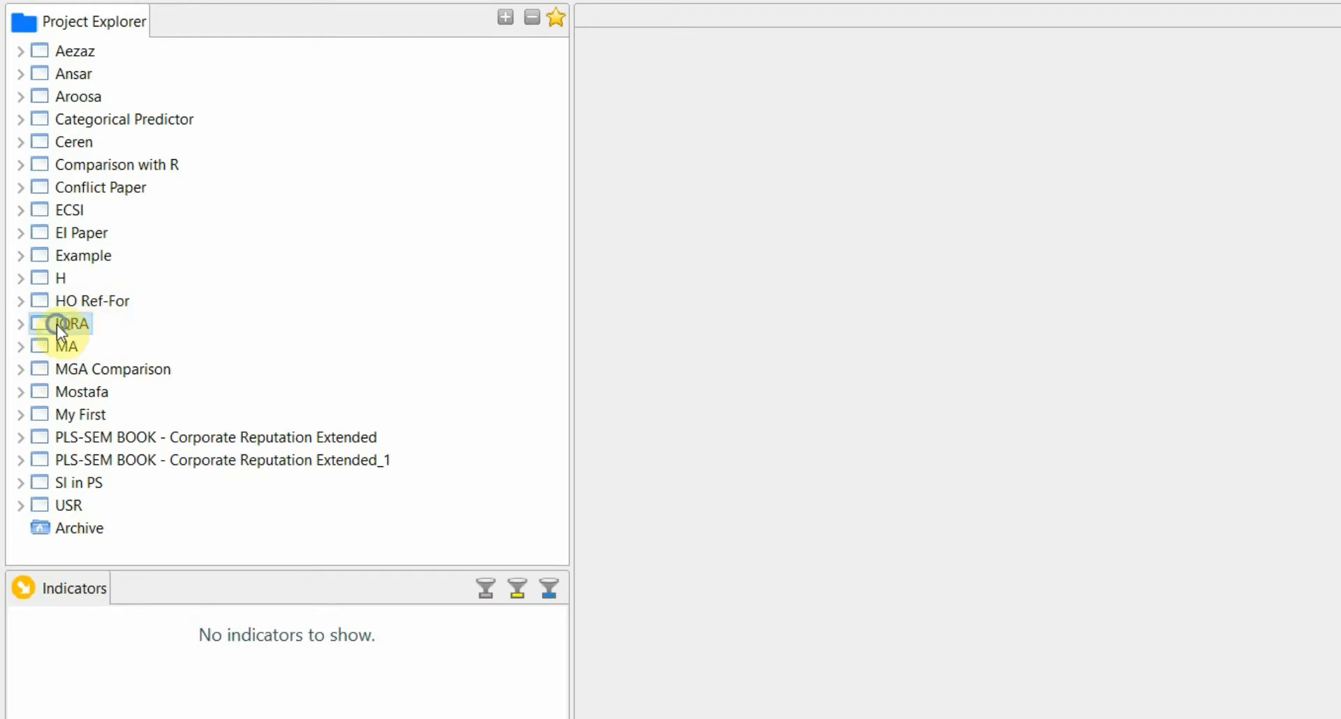
{"action": "right_click", "coordinate": [72, 324]}
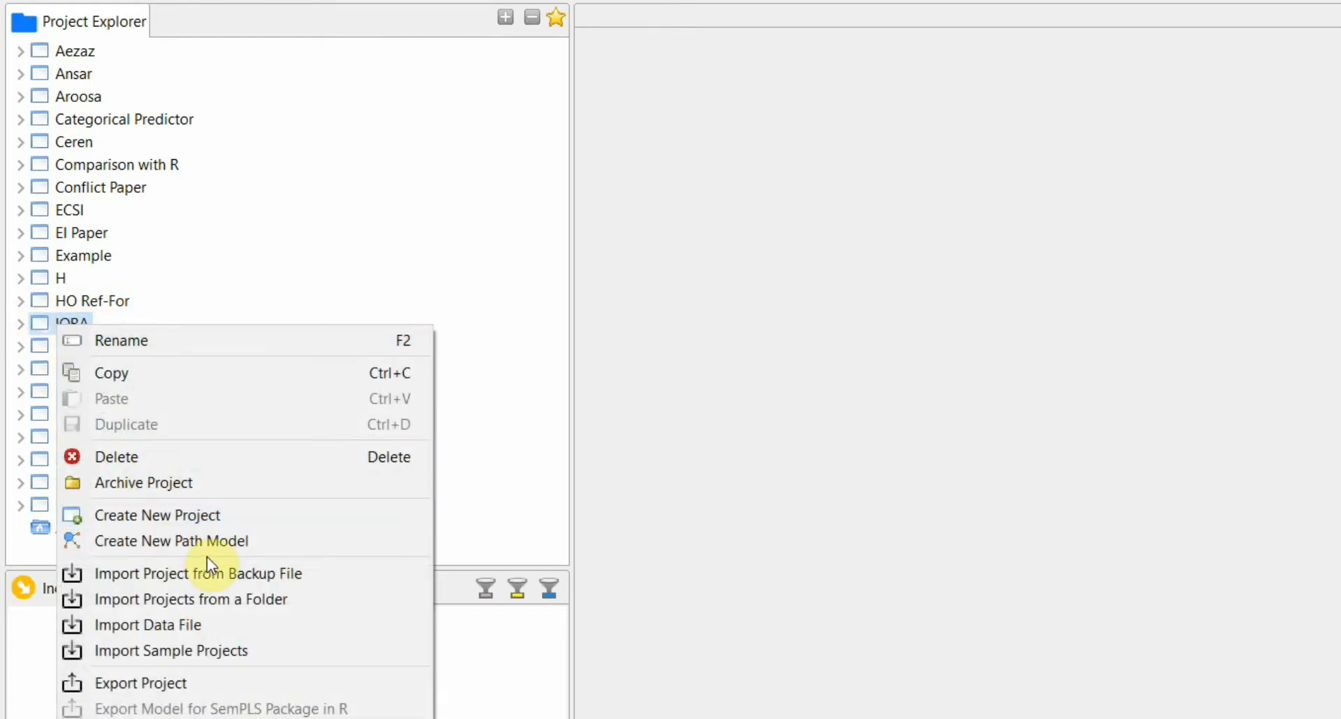
{"action": "left_click", "coordinate": [441, 608]}
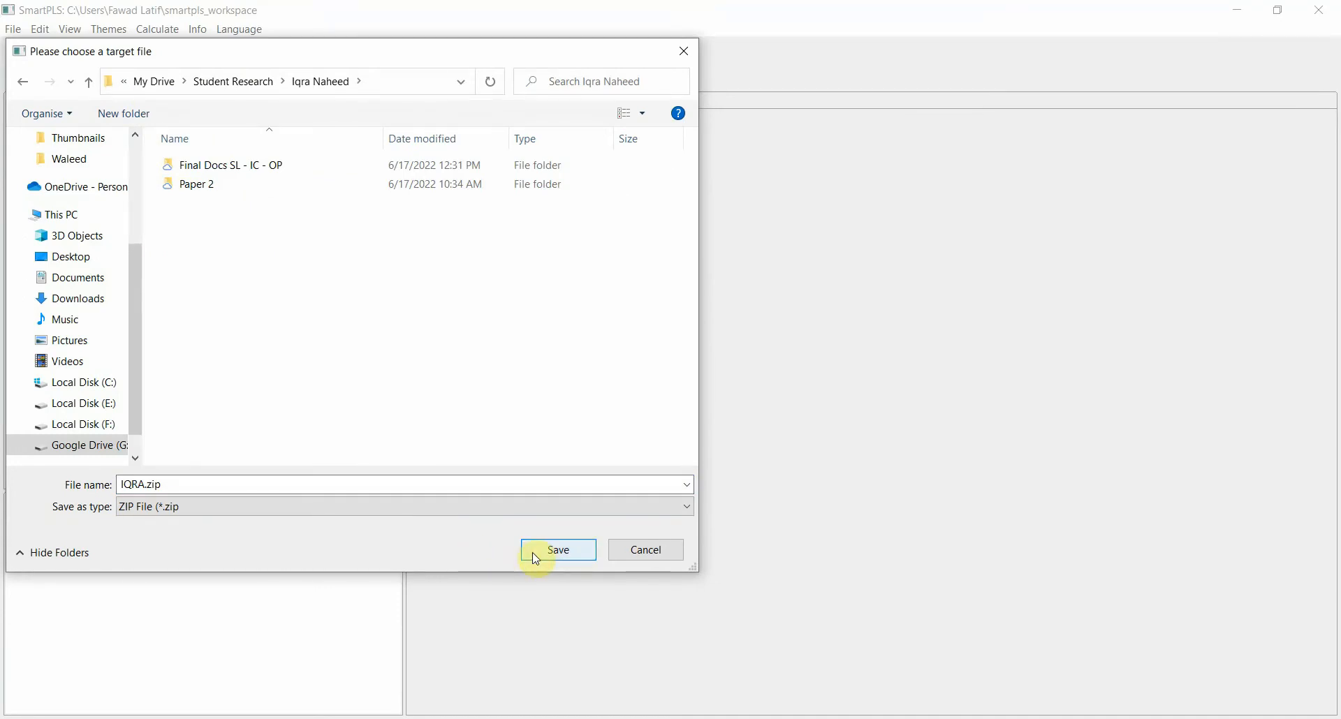
{"action": "left_click", "coordinate": [557, 551]}
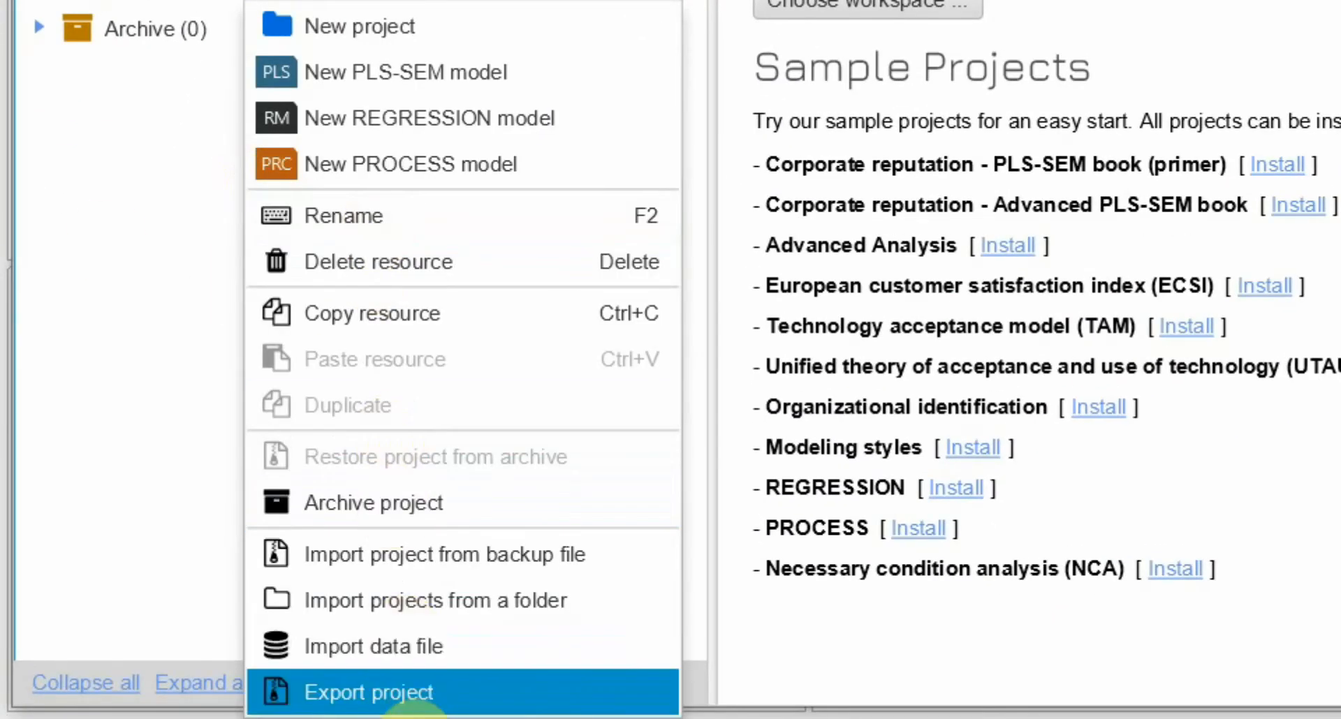
{"action": "mouse_move", "coordinate": [411, 555]}
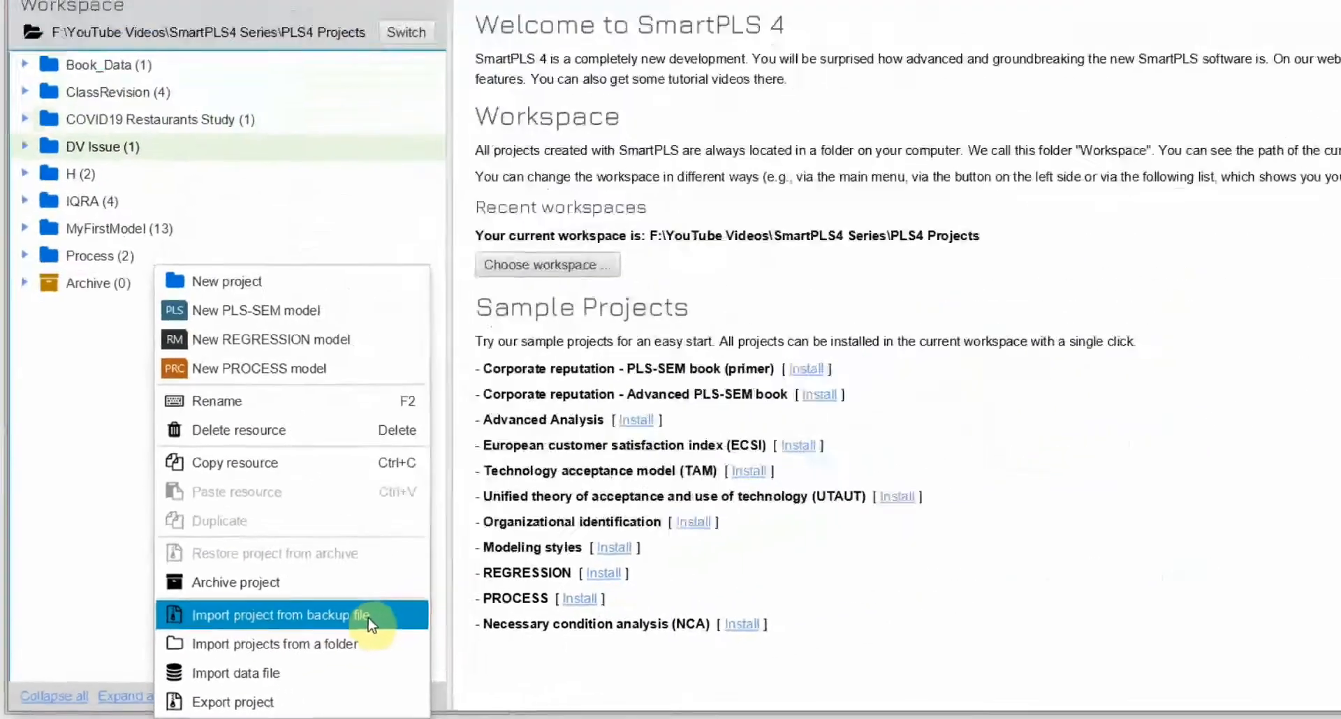
- Import the IQRA.zip backup into the SmartPLS 4 workspace as project IQRA2
{"action": "left_click", "coordinate": [283, 616]}
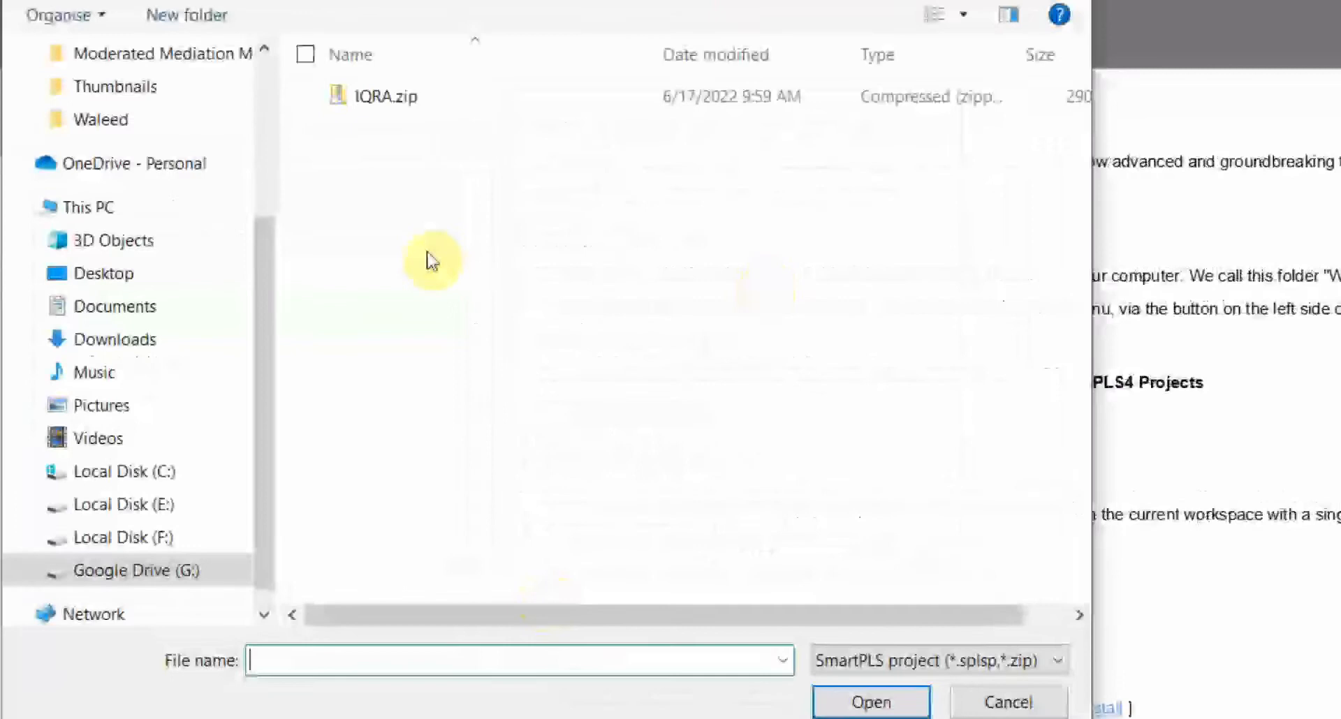
{"action": "left_click", "coordinate": [386, 96]}
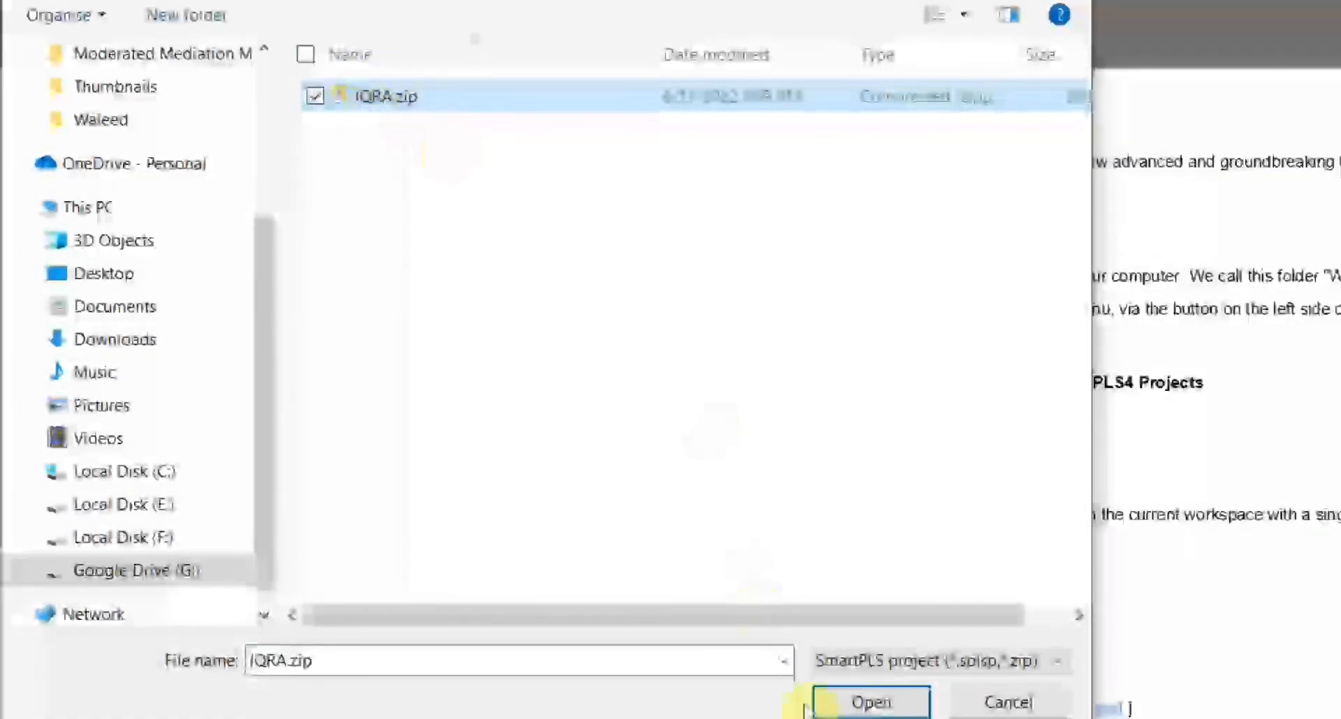
{"action": "left_click", "coordinate": [870, 703]}
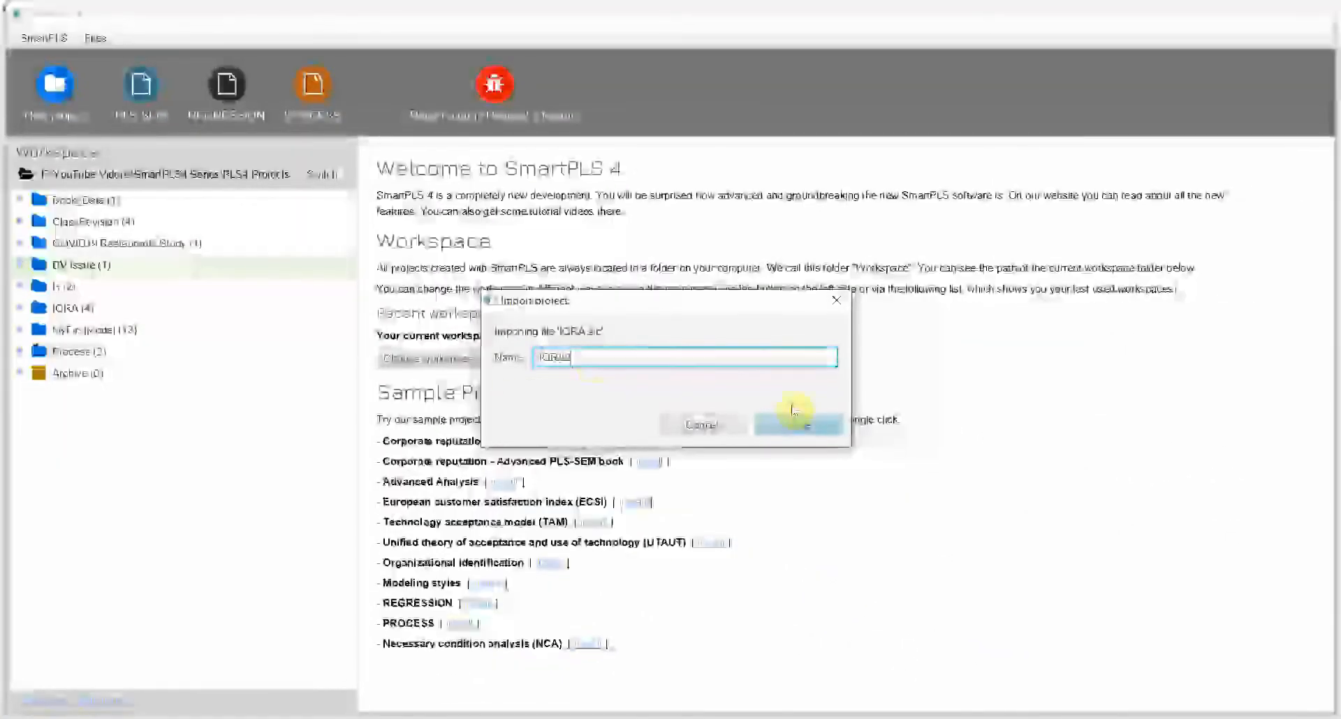
{"action": "left_click", "coordinate": [798, 424]}
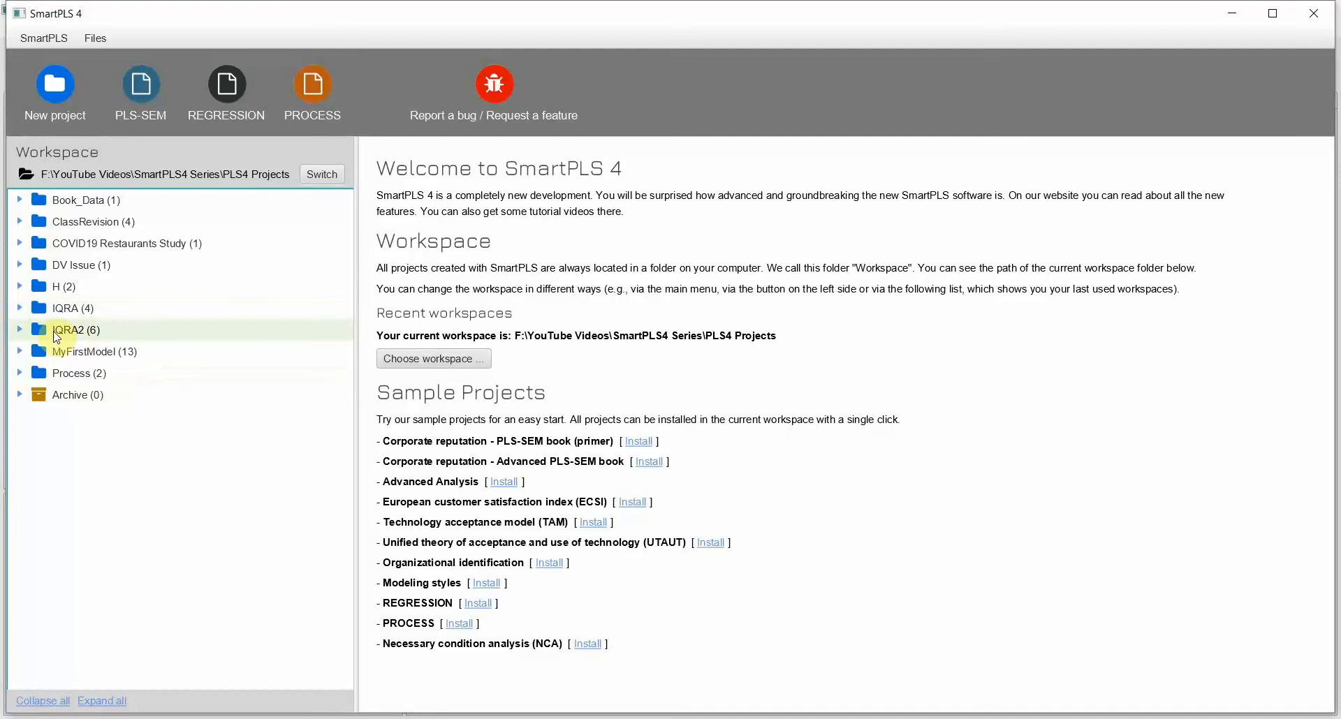
- Reload the Original File Complete - 2nd Paper and LVS datasets of IQRA2 (297 cases each)
{"action": "left_click", "coordinate": [19, 330]}
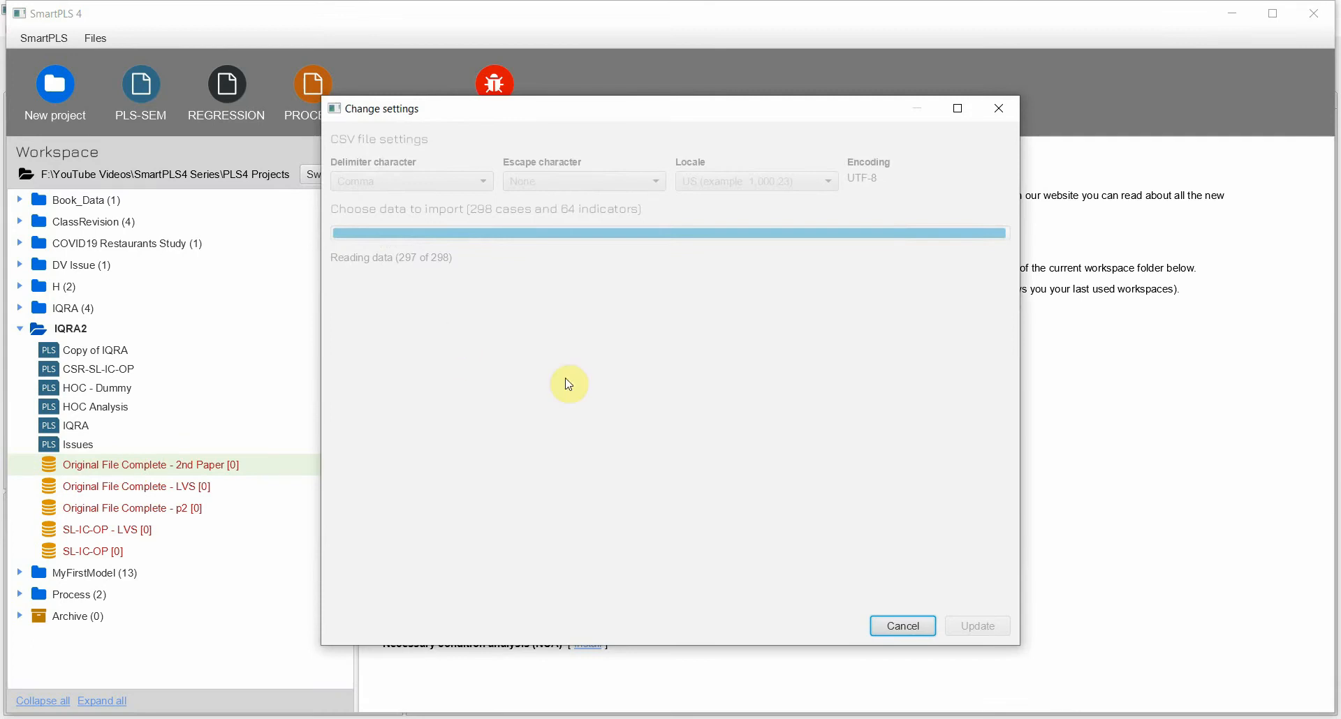
{"action": "mouse_move", "coordinate": [214, 468]}
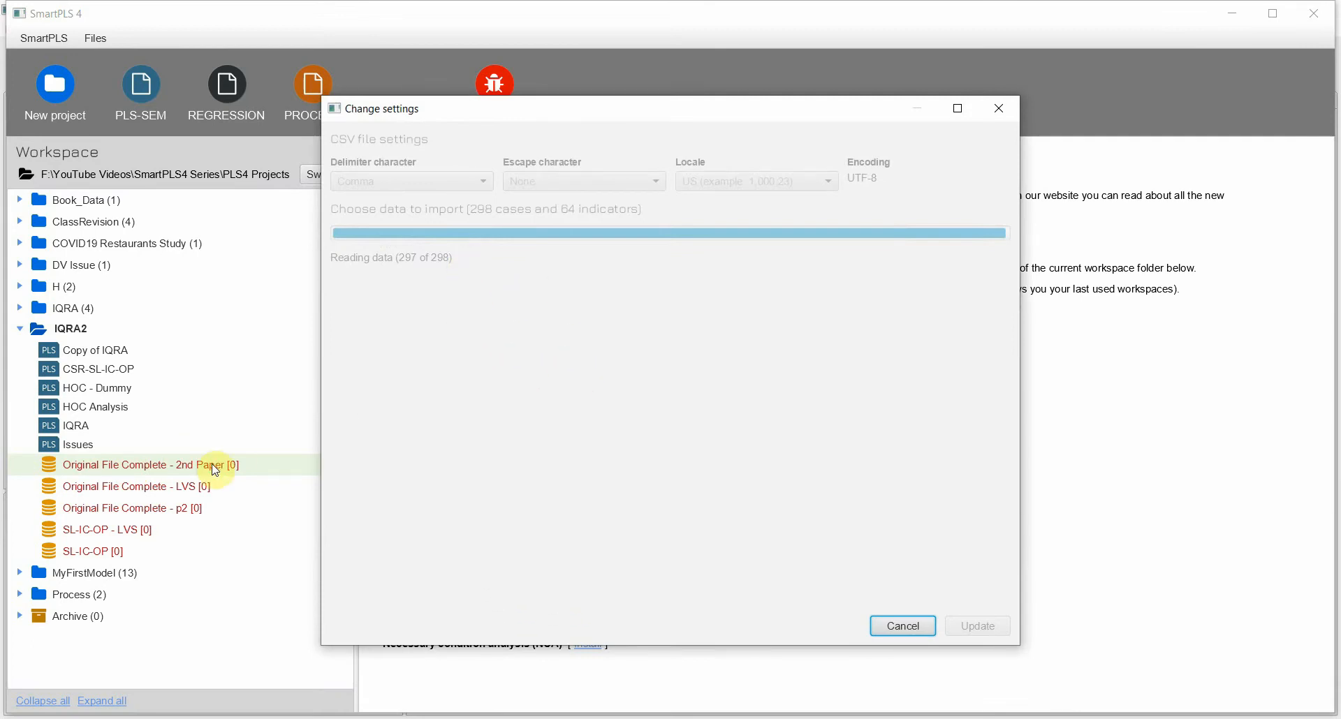
{"action": "mouse_move", "coordinate": [500, 299]}
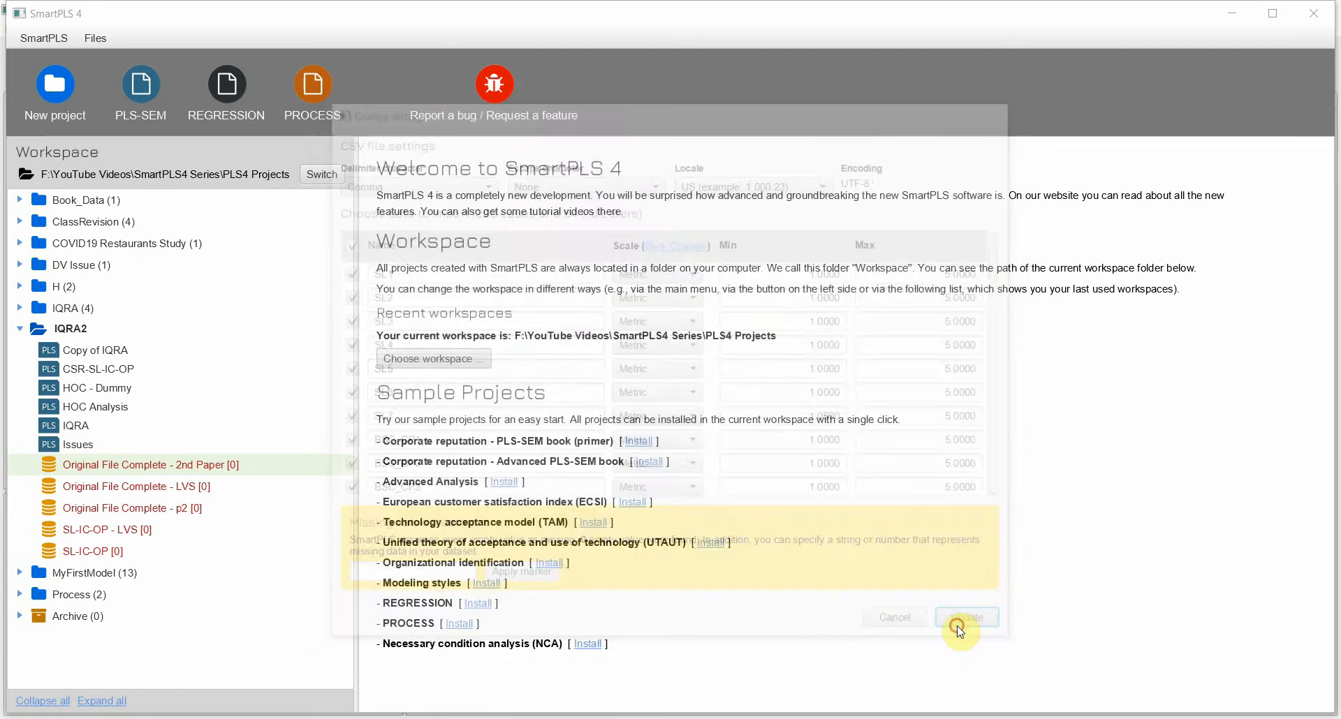
{"action": "left_click", "coordinate": [965, 616]}
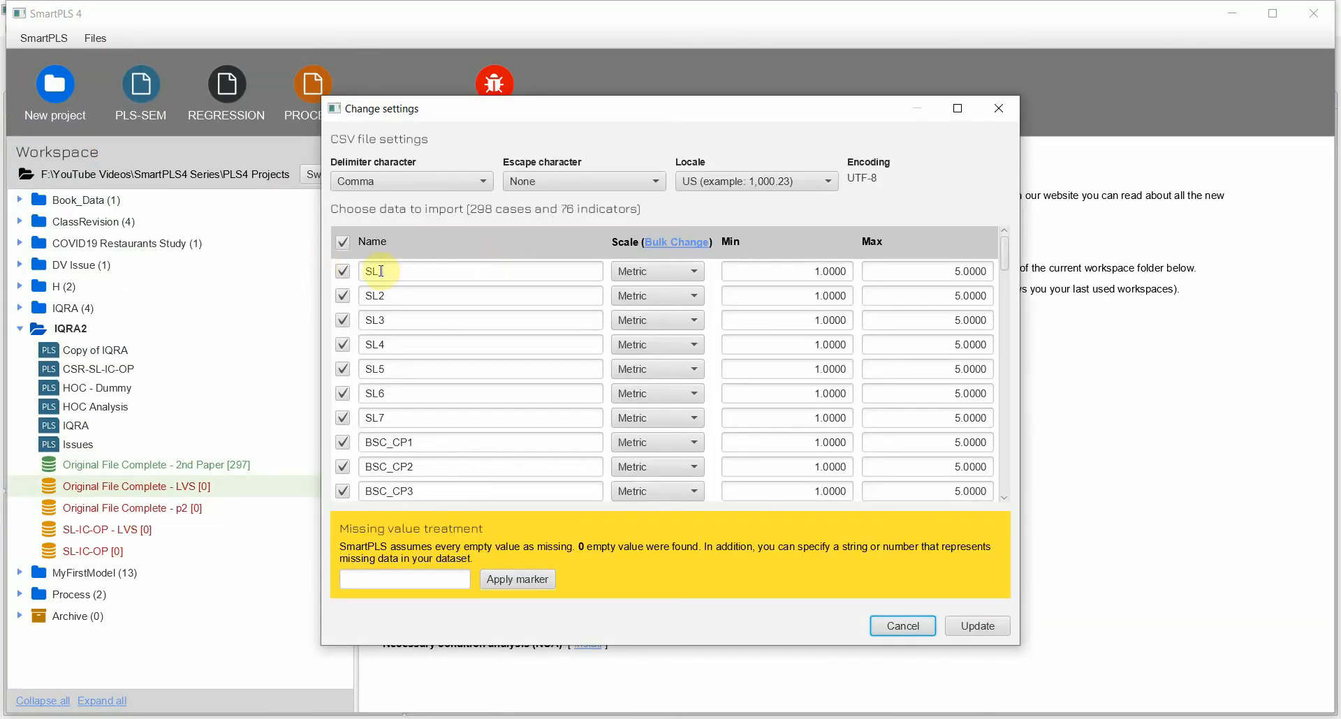
{"action": "left_click", "coordinate": [976, 625]}
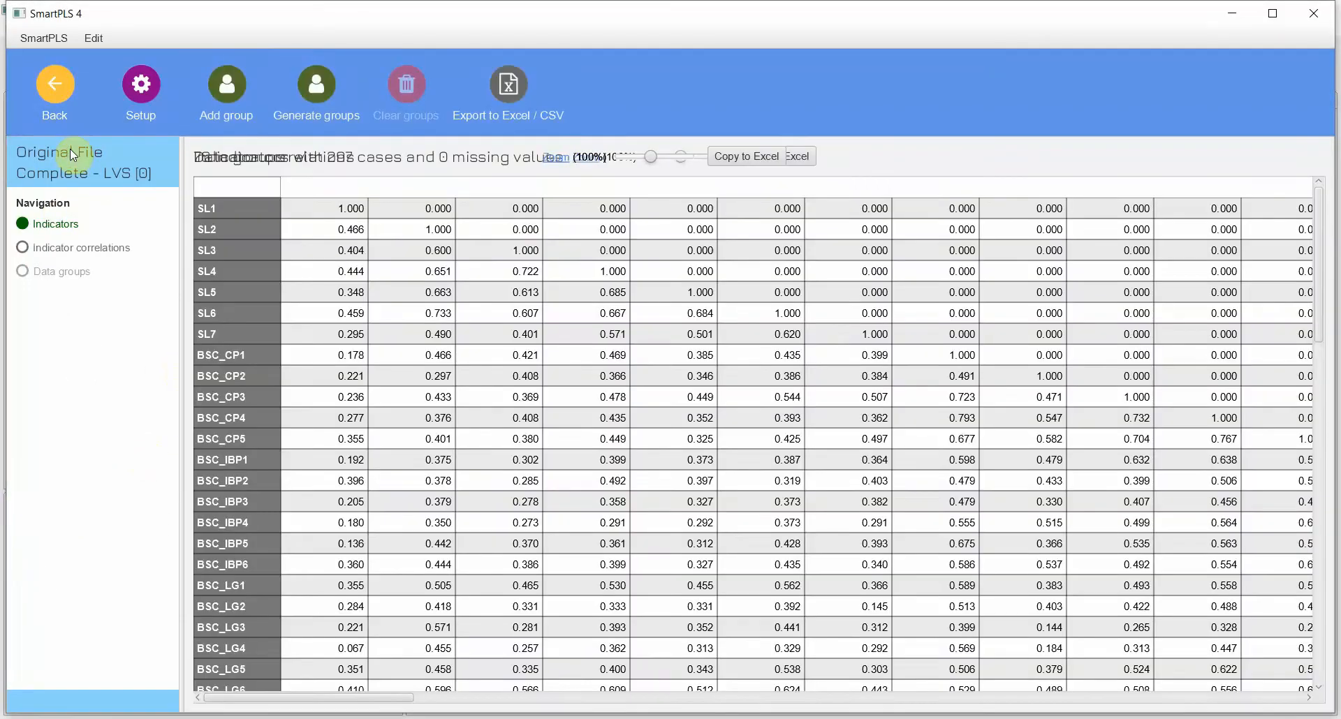
{"action": "left_click", "coordinate": [53, 90]}
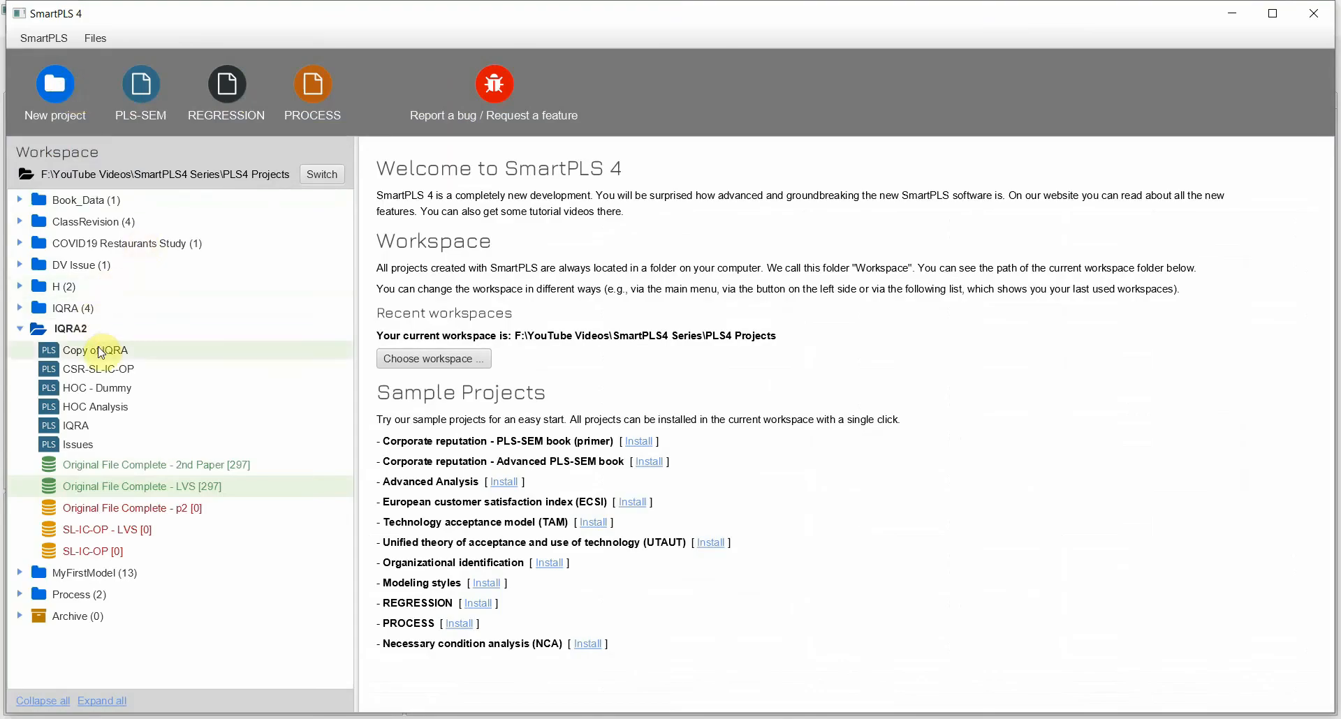
{"action": "mouse_move", "coordinate": [152, 308]}
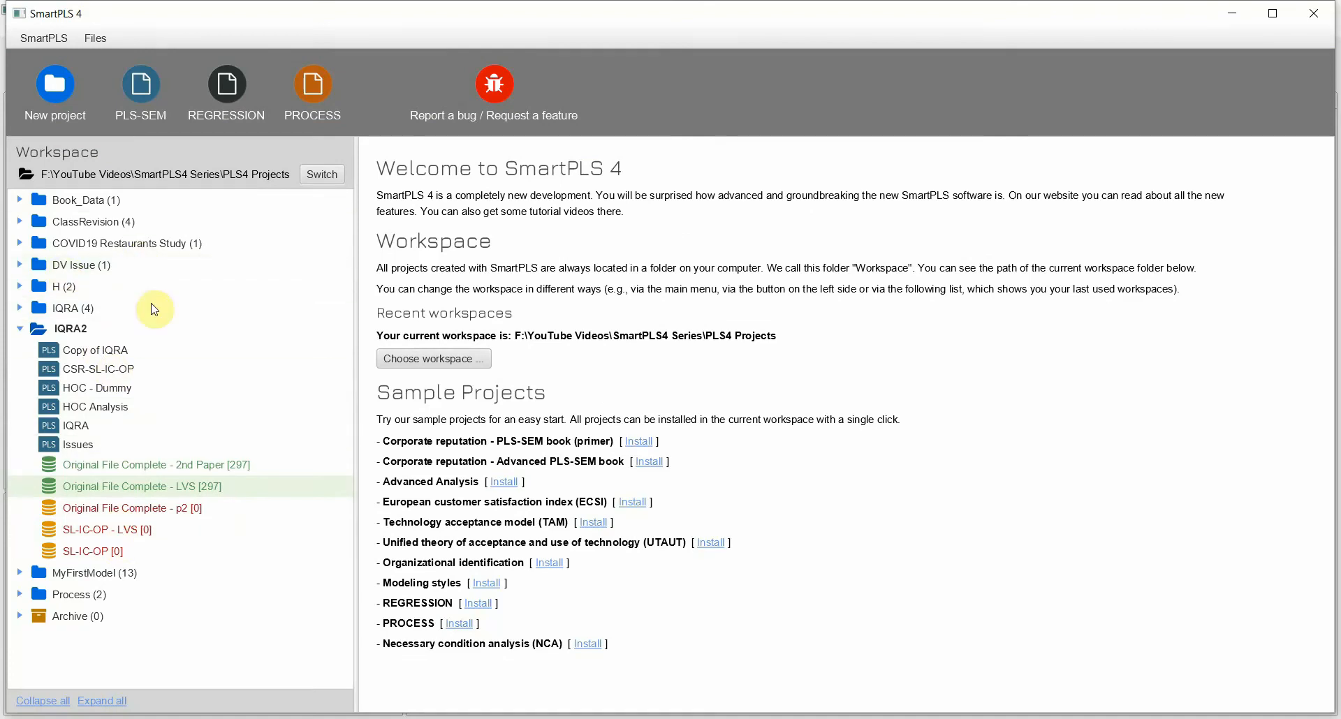
{"action": "mouse_move", "coordinate": [800, 626]}
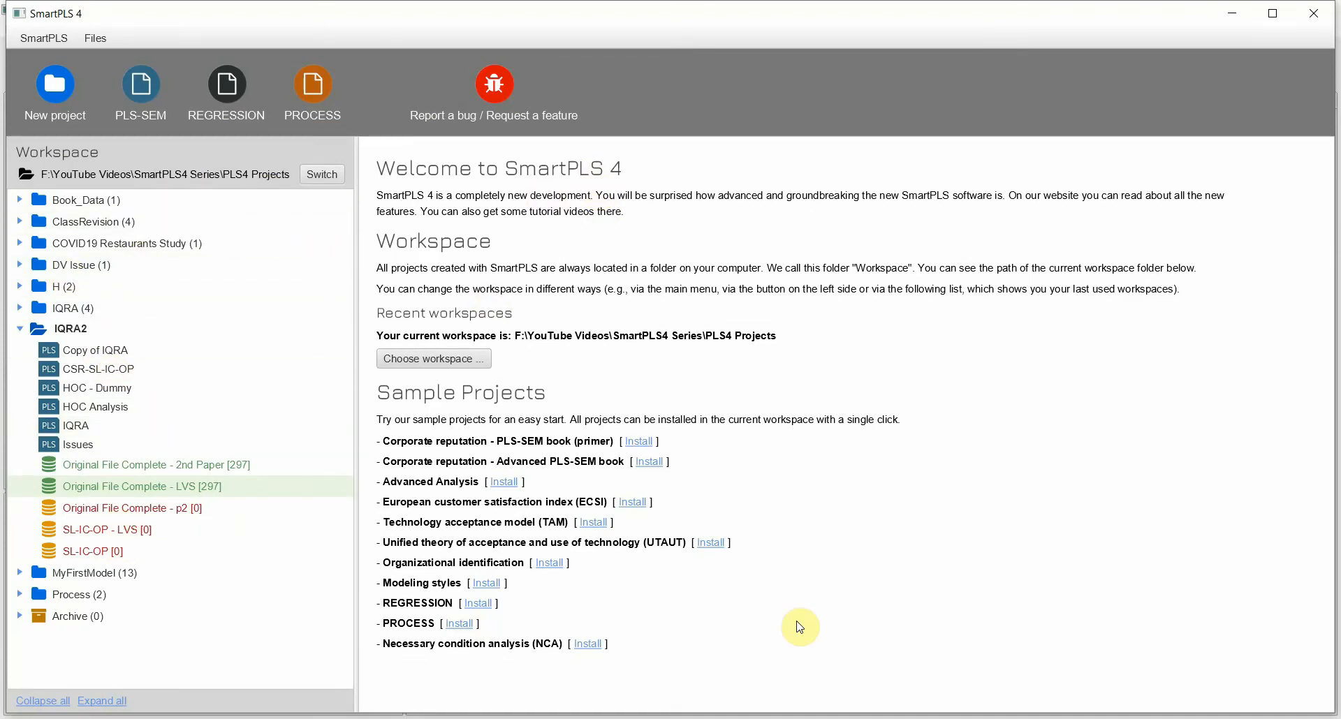